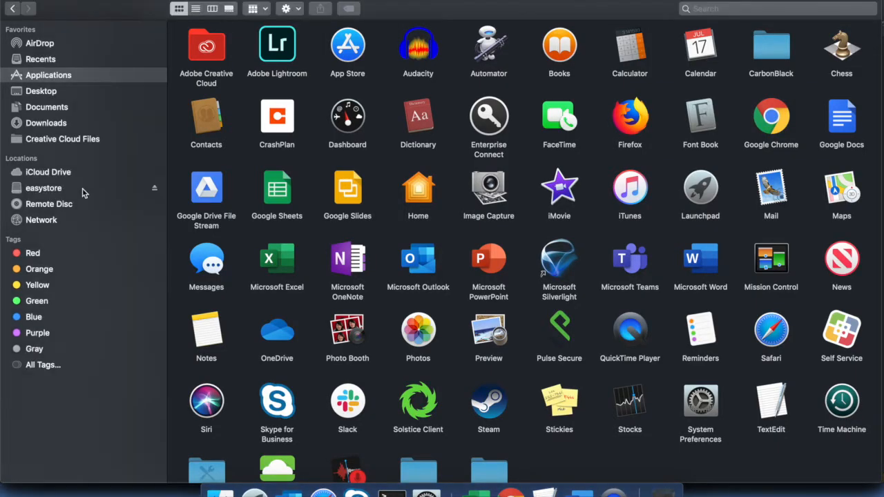
# Step: Run the WD Discovery installer from the easystore drive; it reports version 3.6.163 is already the latest
pyautogui.click(44, 188)
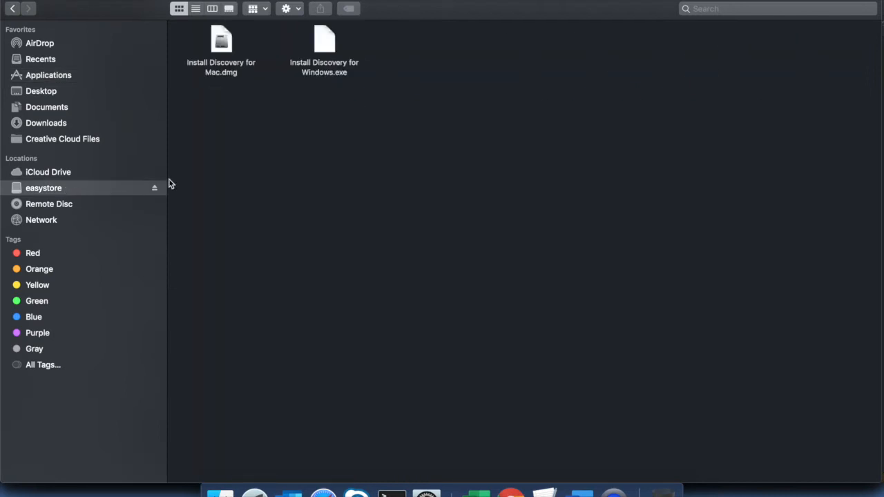
pyautogui.doubleClick(221, 41)
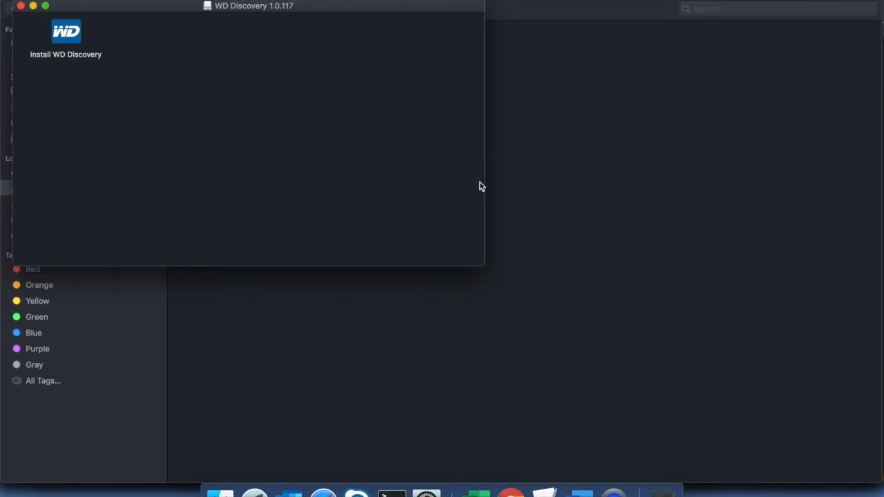
pyautogui.doubleClick(66, 34)
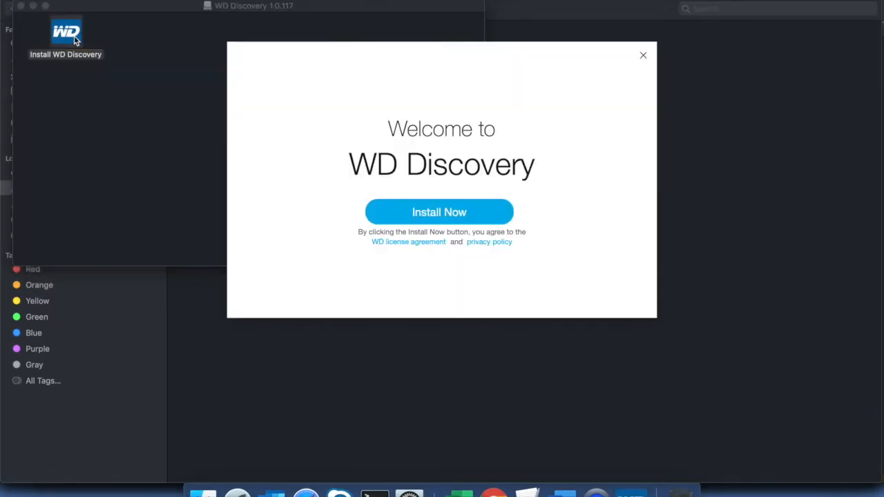
pyautogui.click(439, 213)
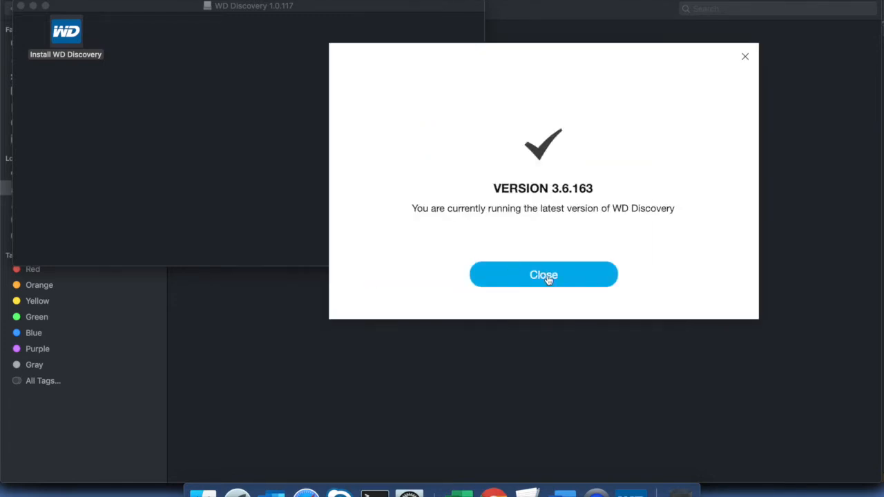
pyautogui.click(543, 273)
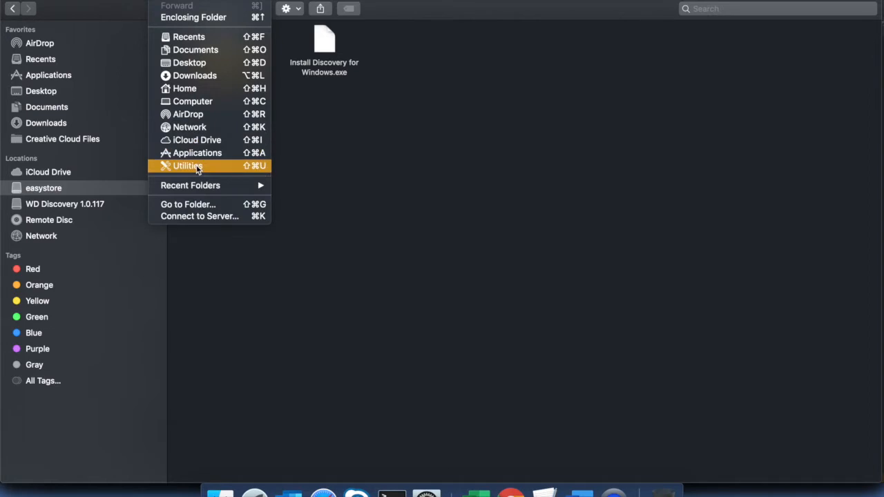
# Step: Launch Disk Utility from Utilities and show easystore as a 5 TB NTFS USB volume
pyautogui.click(188, 165)
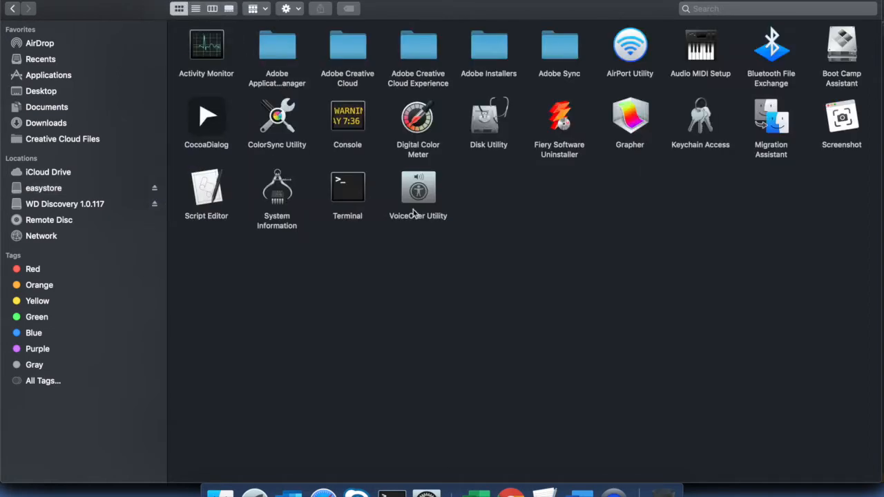
pyautogui.doubleClick(489, 124)
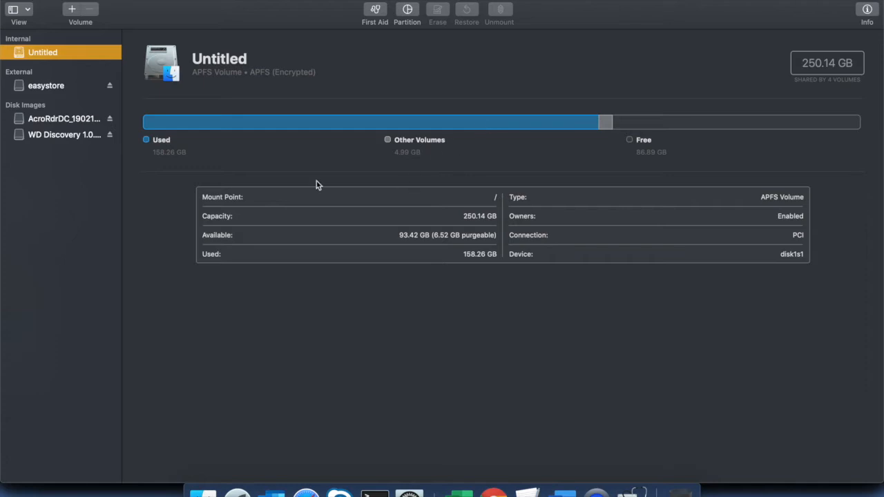
pyautogui.click(47, 85)
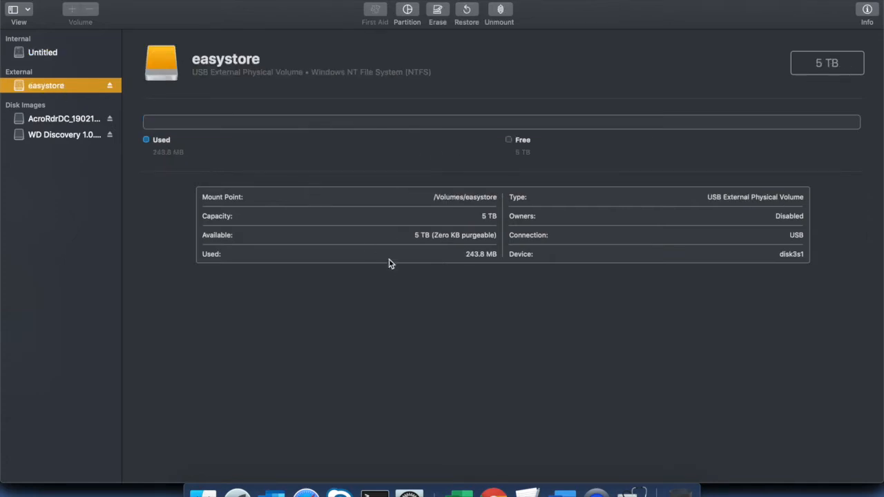
pyautogui.moveTo(444, 213)
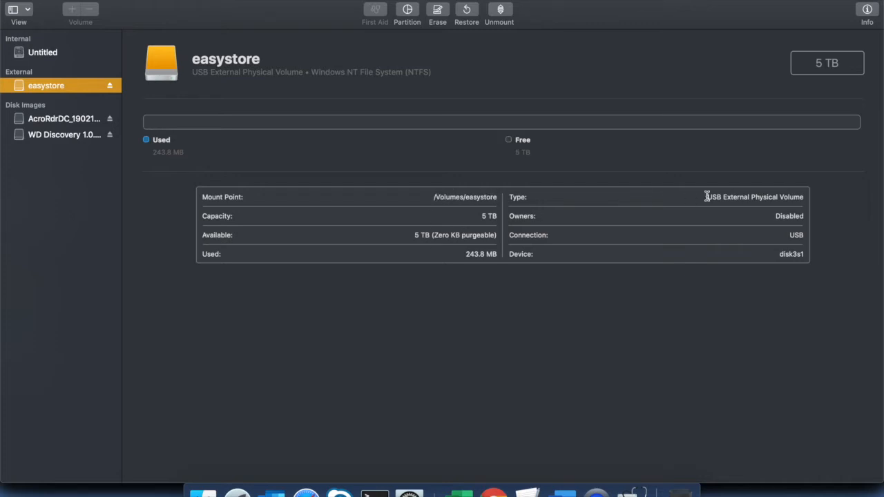
pyautogui.moveTo(793, 235)
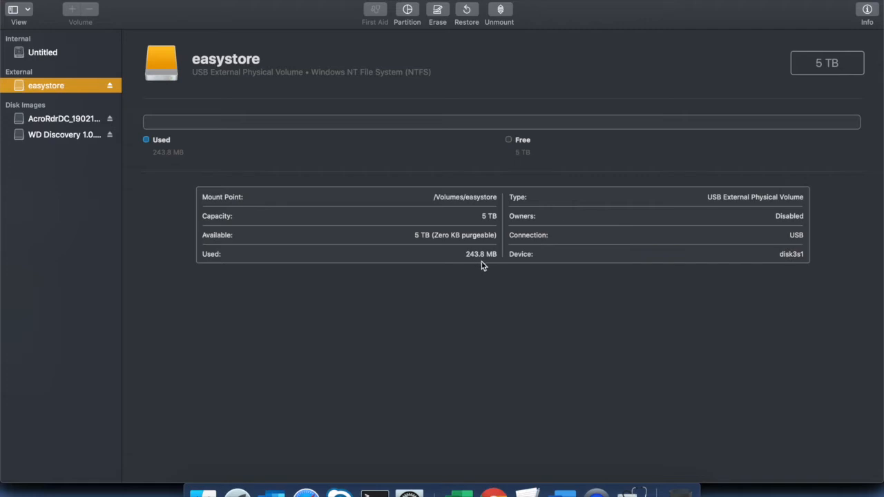
pyautogui.moveTo(703, 317)
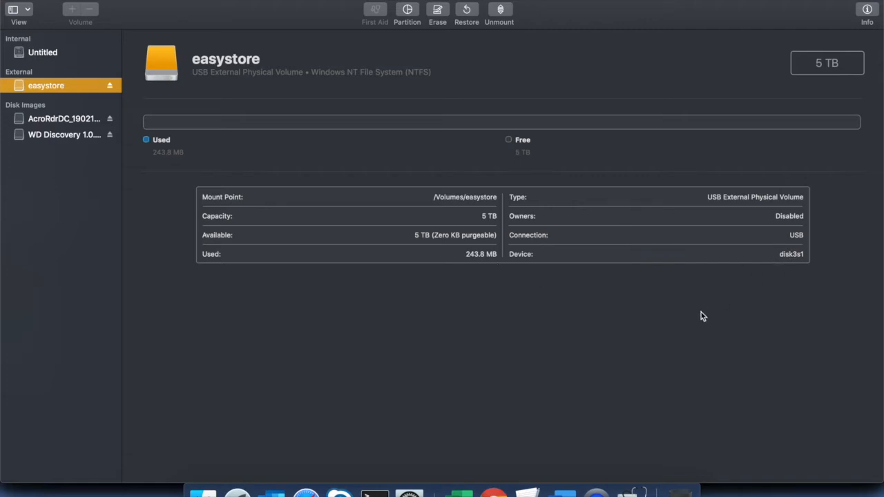
pyautogui.moveTo(442, 19)
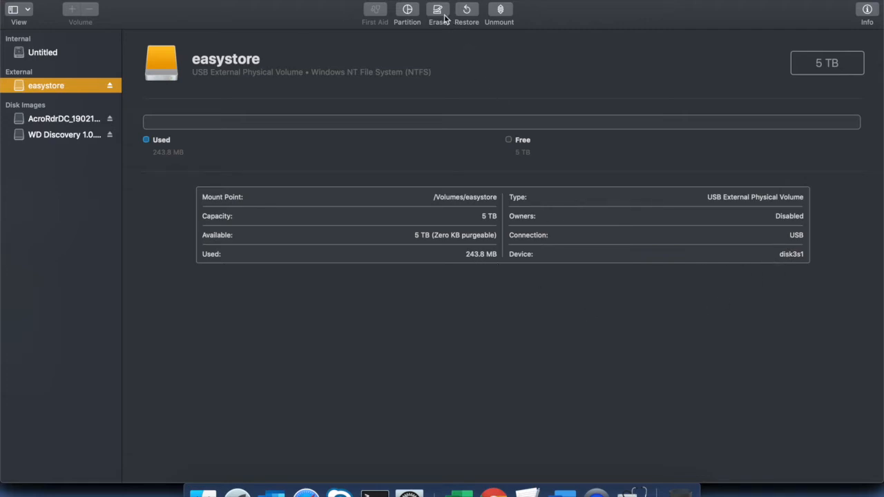
# Step: Erase easystore as ExFAT named easystore-5; the erase fails and its details are shown
pyautogui.click(436, 12)
pyautogui.write('easystore-5')
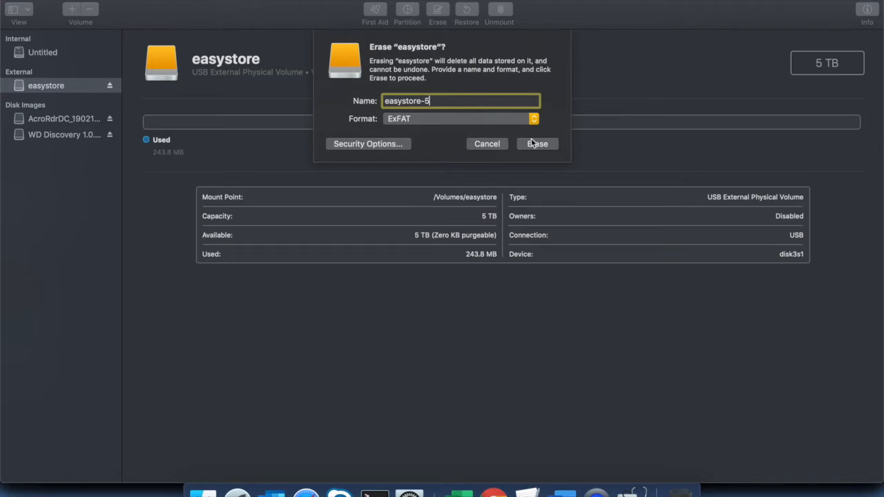
pyautogui.click(537, 144)
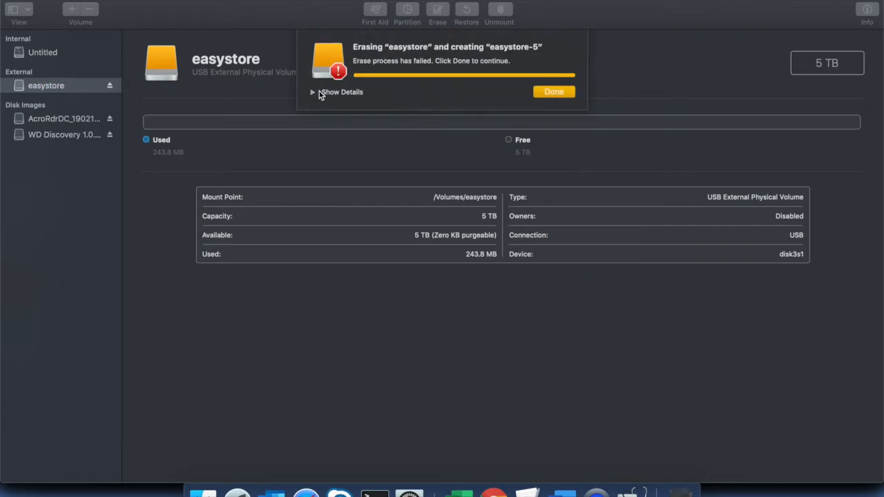
pyautogui.click(340, 91)
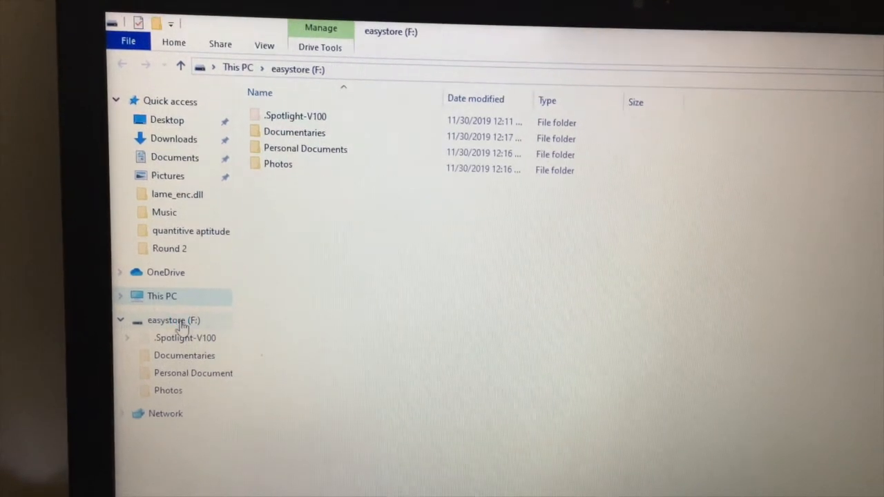
# Step: Format easystore (F:) as exFAT from its right-click options, accepting the data-erase warning
pyautogui.rightClick(174, 320)
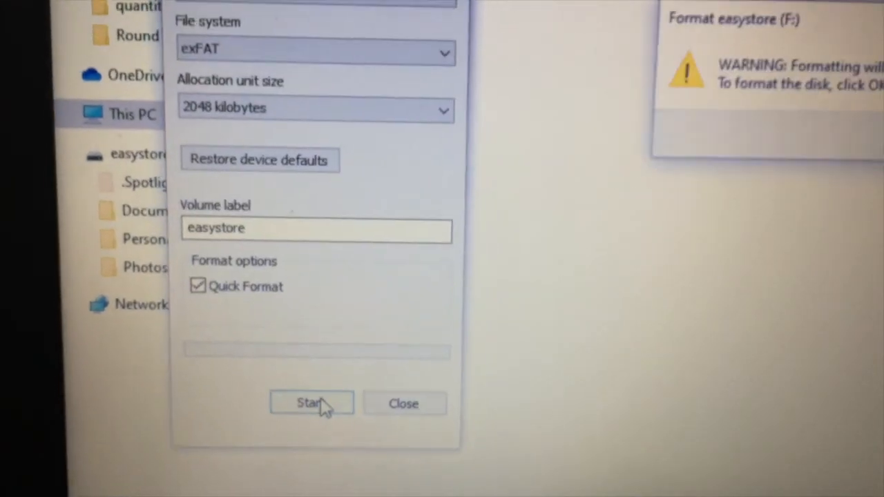
pyautogui.click(313, 404)
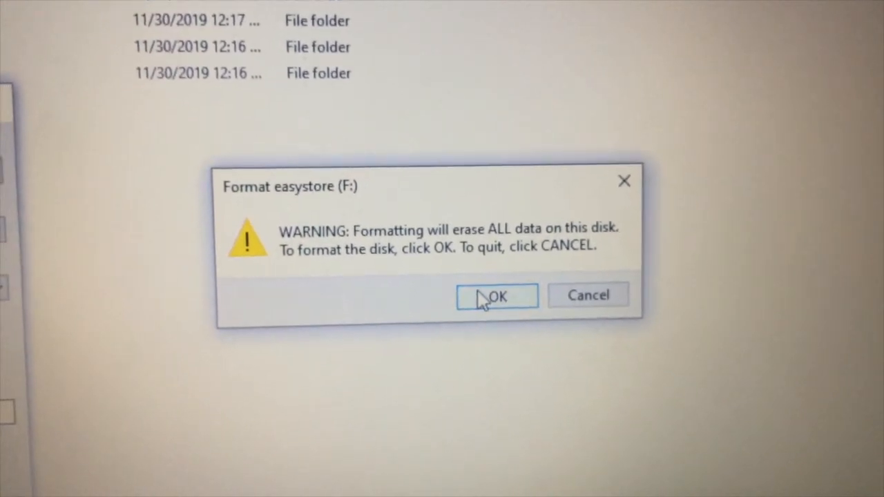
pyautogui.click(498, 296)
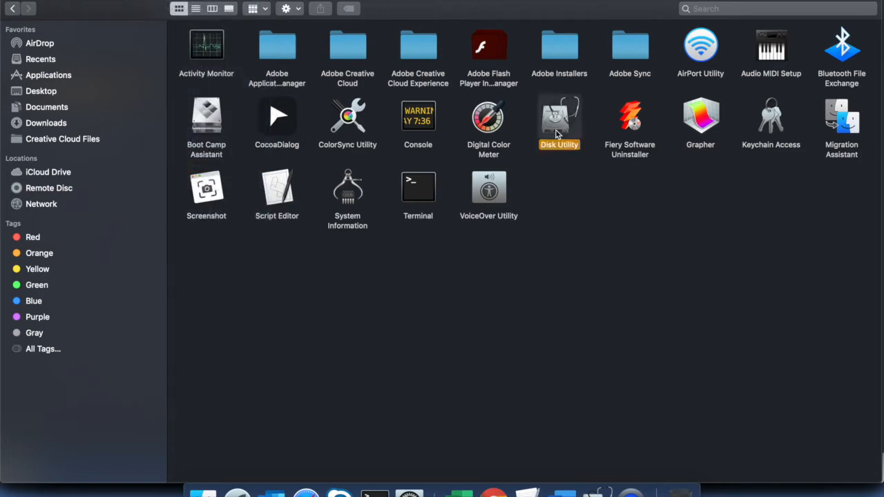
# Step: Relaunch Disk Utility, select the unmounted 5 TB easystore drive and bring up its erase settings
pyautogui.doubleClick(559, 116)
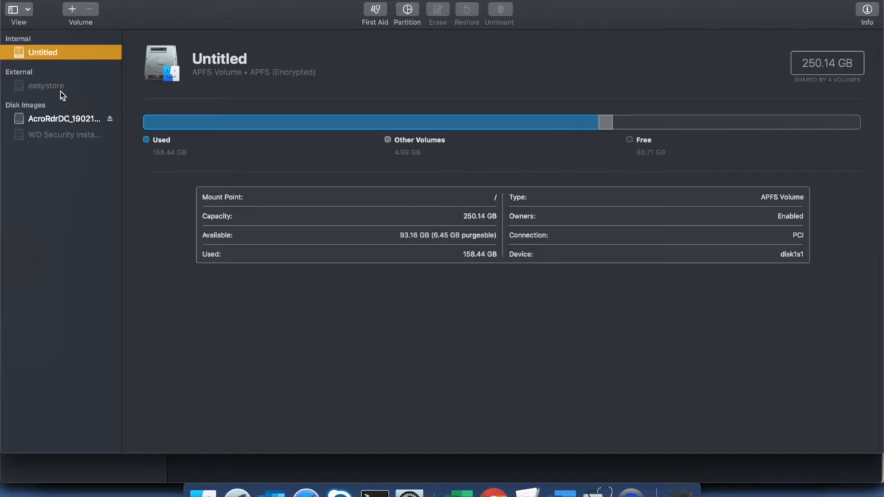
pyautogui.click(47, 86)
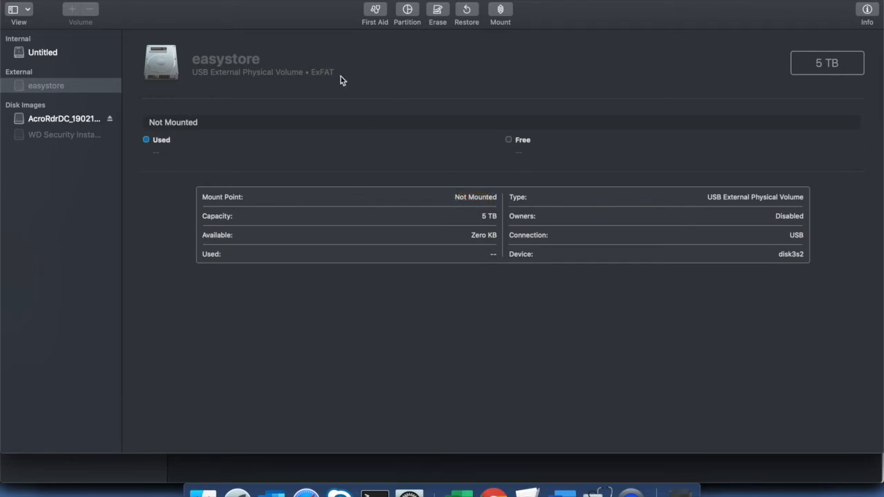
pyautogui.doubleClick(322, 72)
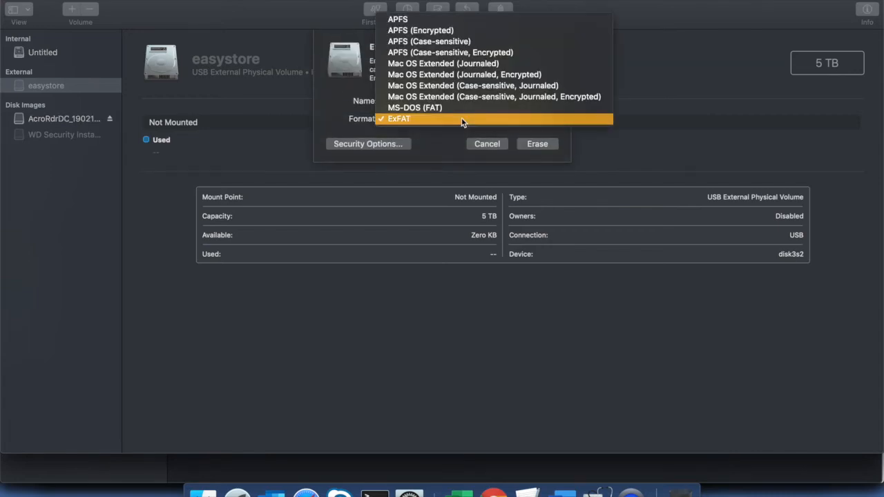
pyautogui.moveTo(532, 124)
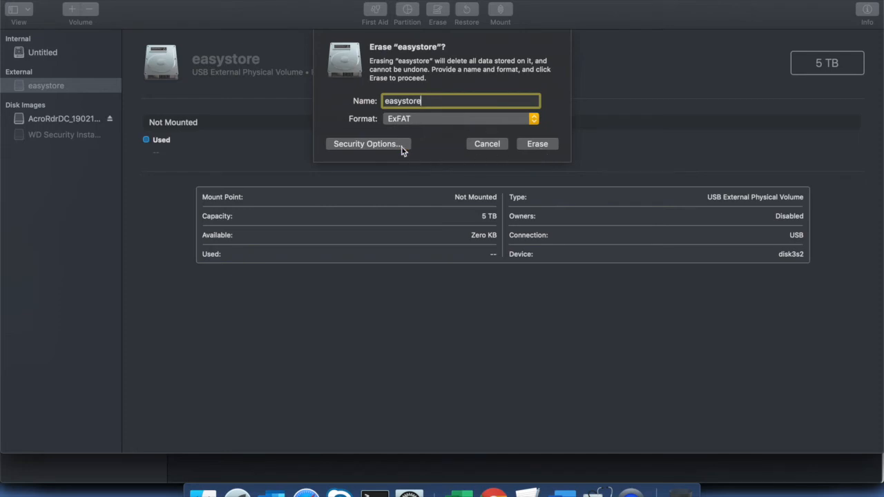
# Step: Keep the fastest security erase level and erase easystore as ExFAT, keeping its name
pyautogui.click(367, 143)
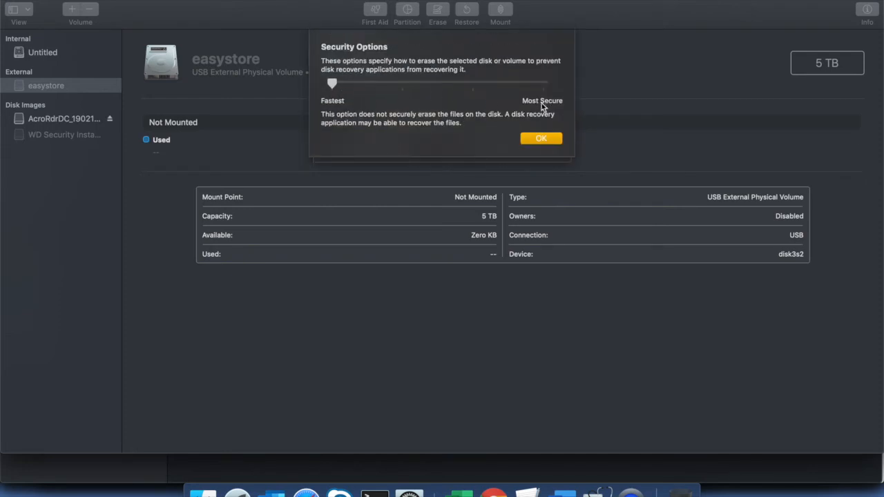
pyautogui.click(542, 138)
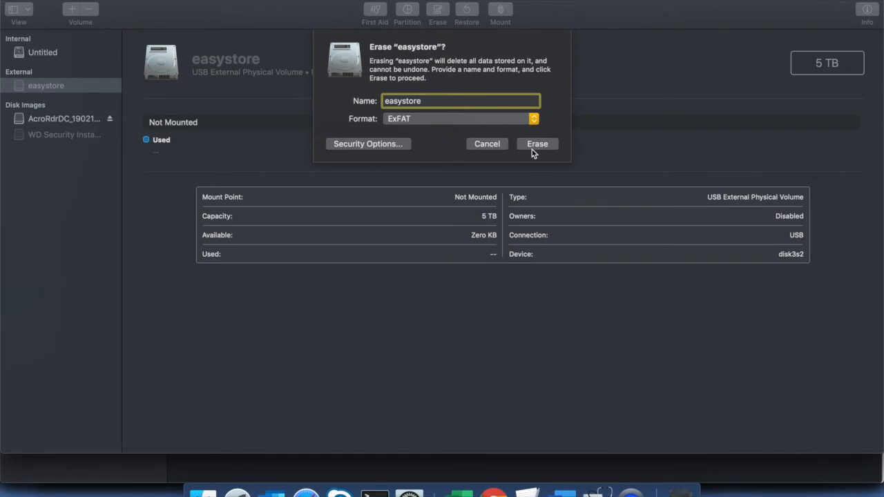
pyautogui.click(538, 143)
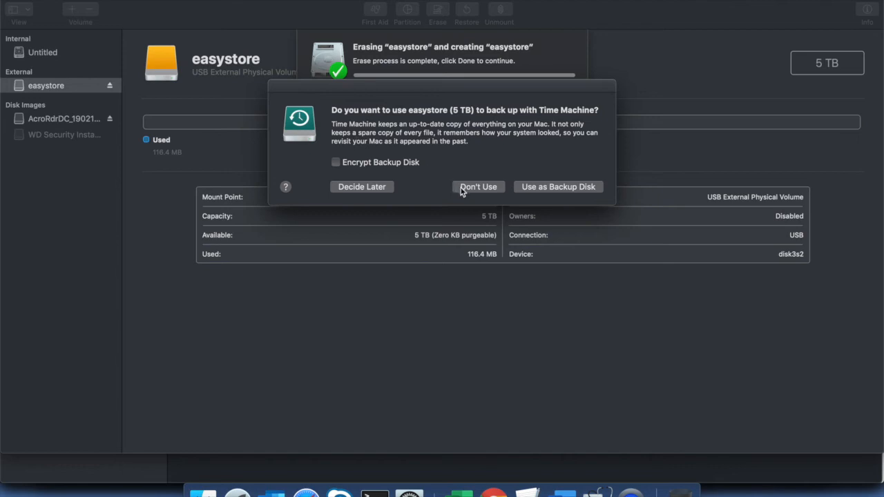
# Step: Decline Time Machine backups and dismiss the erase report, leaving easystore mounted as ExFAT
pyautogui.click(478, 187)
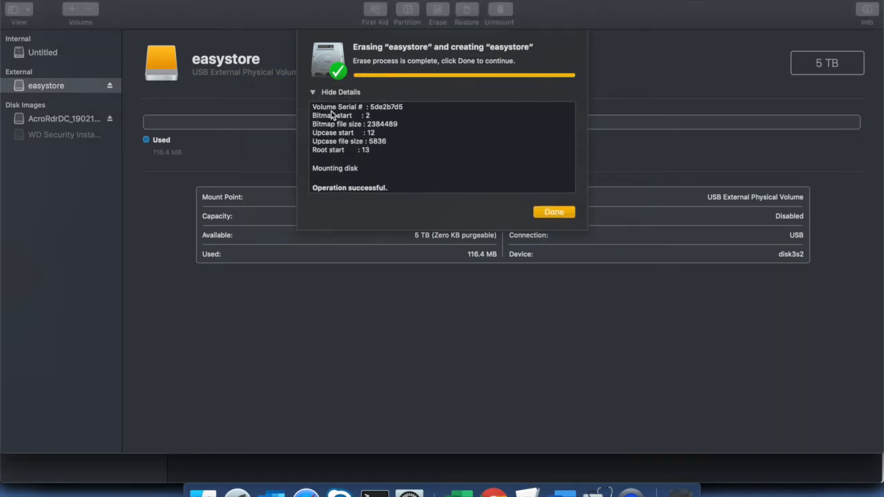
pyautogui.moveTo(445, 196)
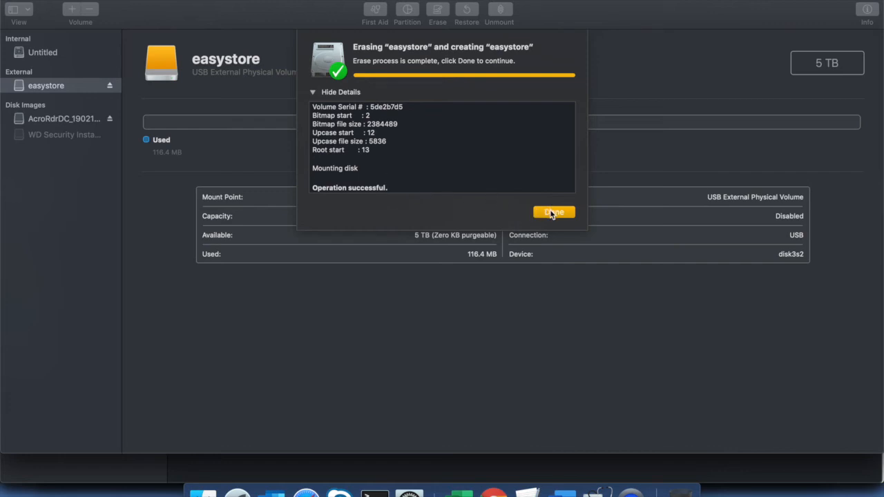
pyautogui.click(553, 213)
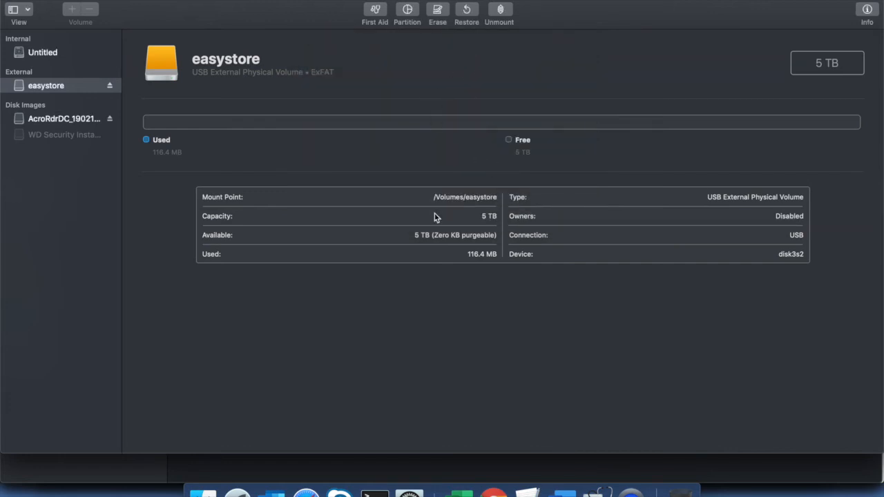
pyautogui.moveTo(238, 238)
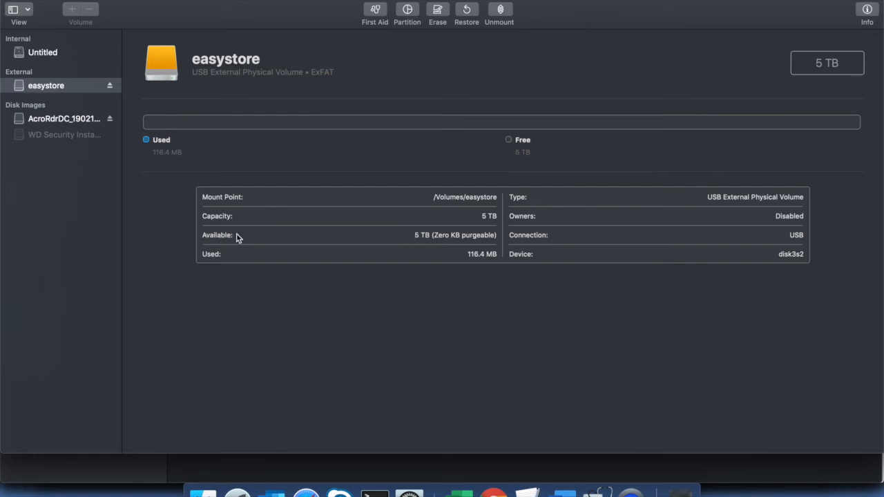
pyautogui.moveTo(266, 214)
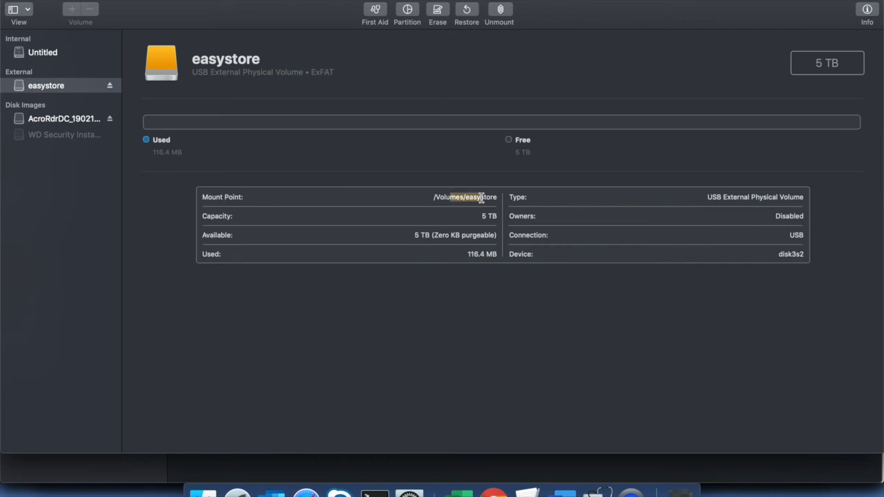
pyautogui.moveTo(475, 262)
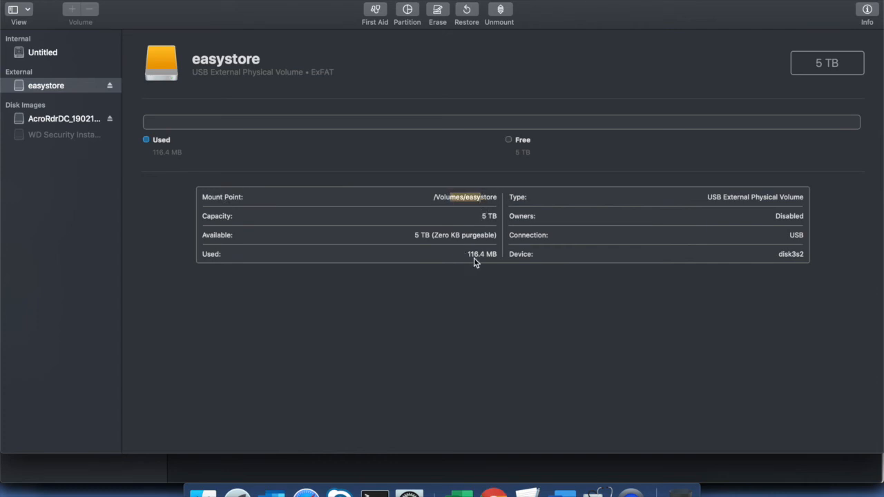
pyautogui.moveTo(559, 19)
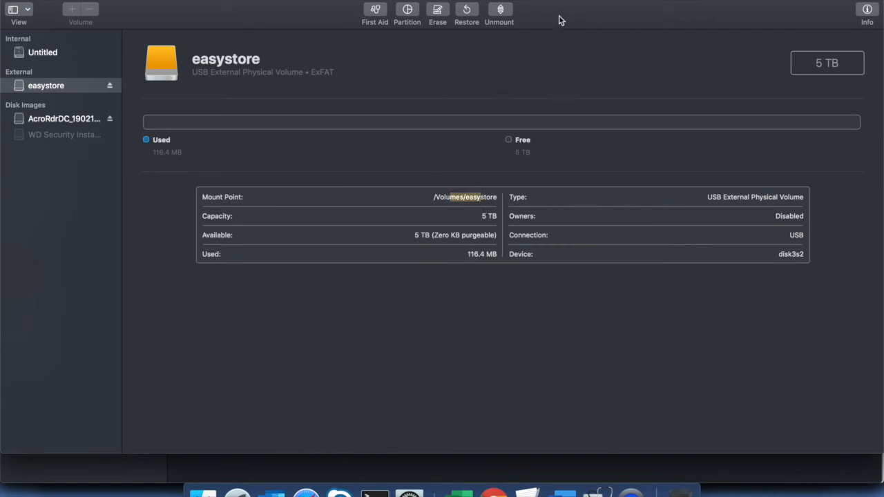